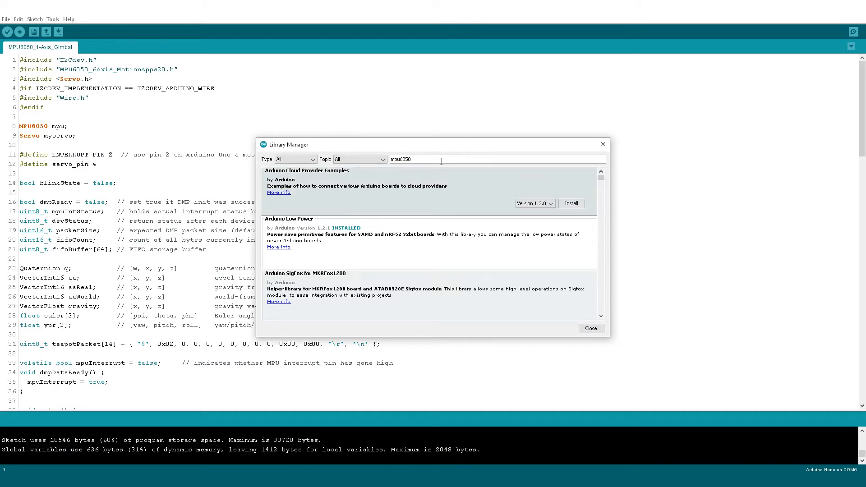
Search for the MPU6050 library in the Library Manager
{"action": "left_click", "coordinate": [590, 328]}
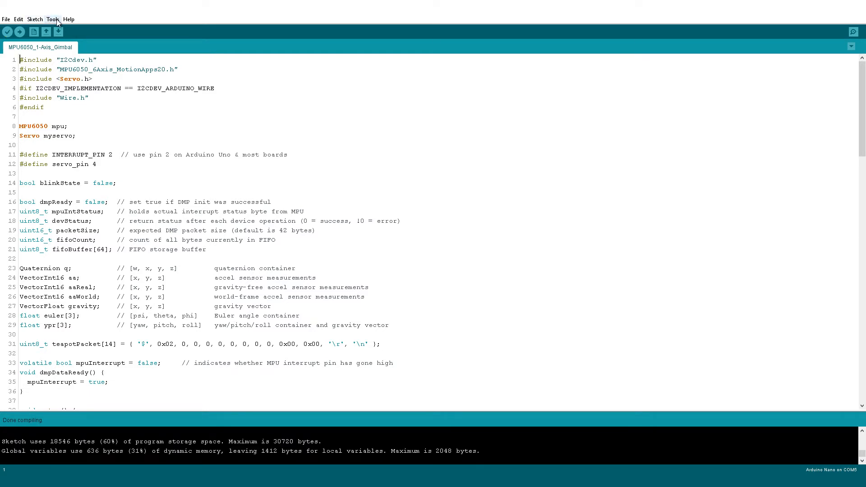